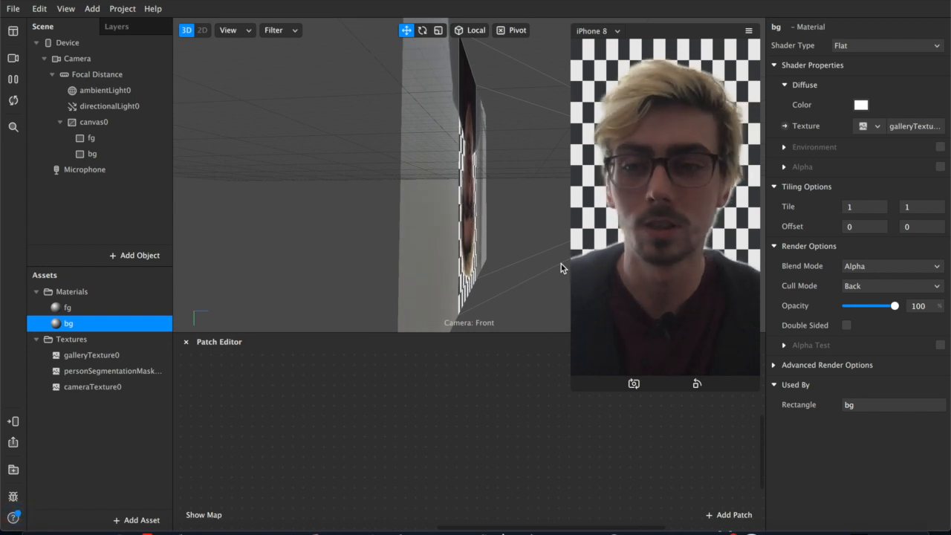
mouse_move(643, 260)
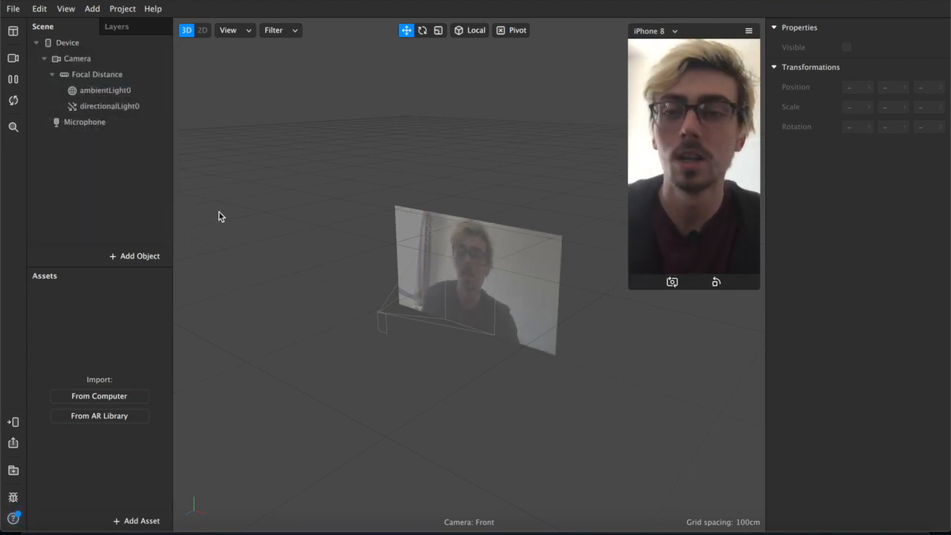
Add a Rectangle inside a new canvas and bring up the second rectangle's actions for renaming
click(134, 256)
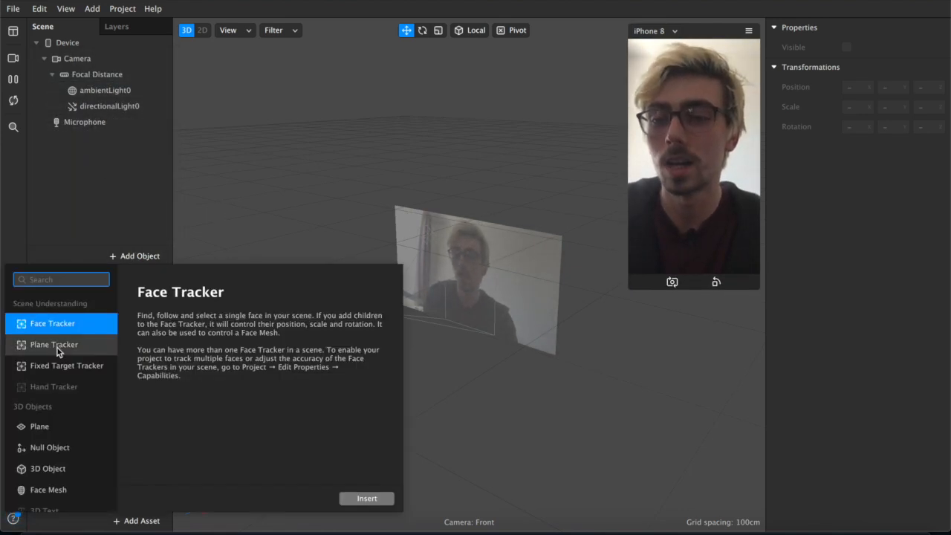
scroll(down, 3)
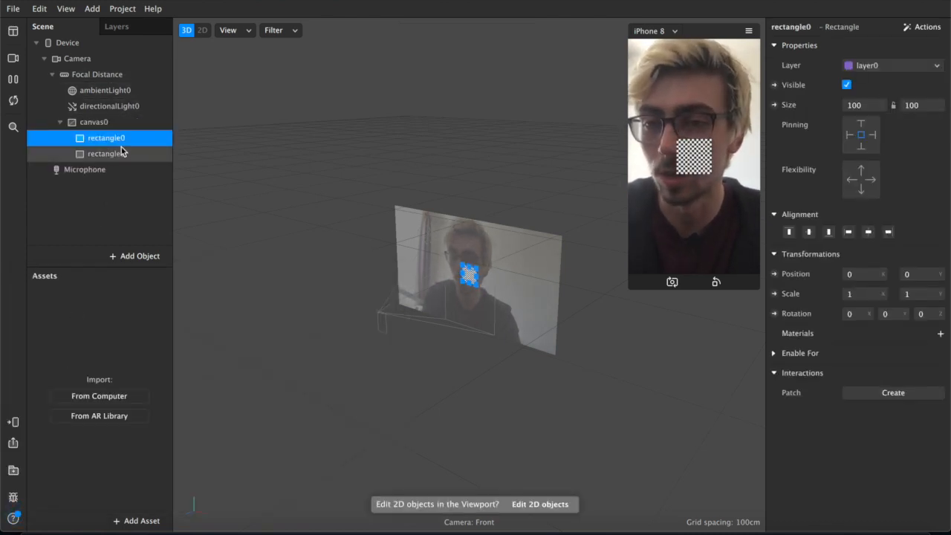
right_click(107, 154)
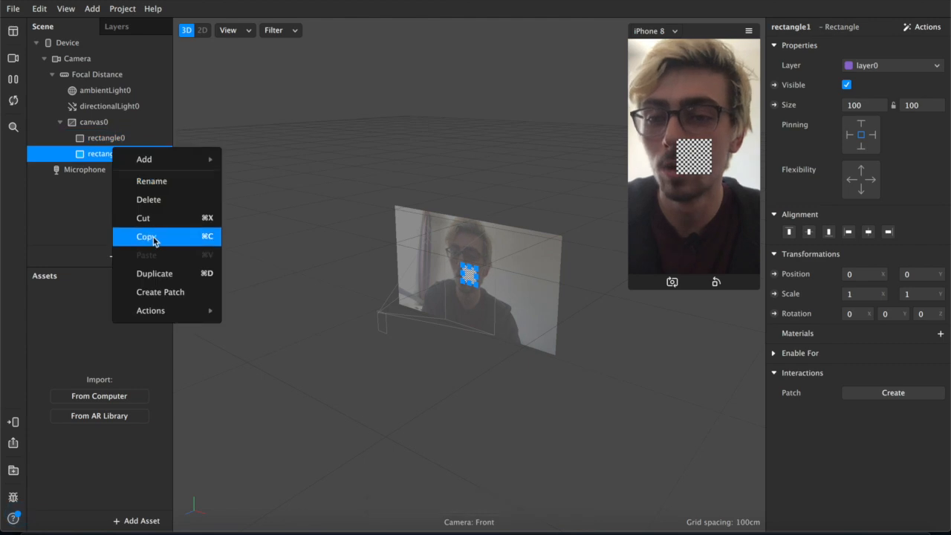
mouse_move(176, 273)
text(bg)
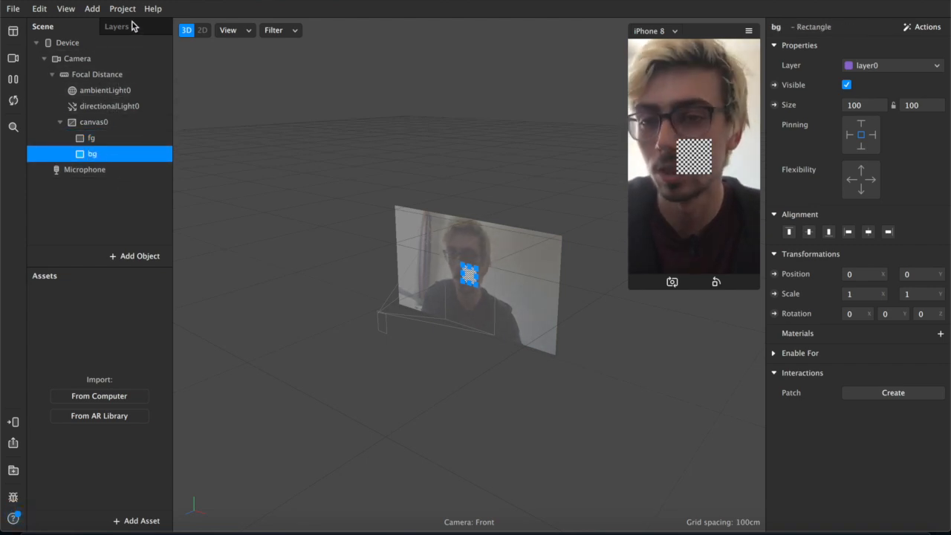
Set up the fg and bg render layers and assign the bg rectangle to its layer
click(116, 26)
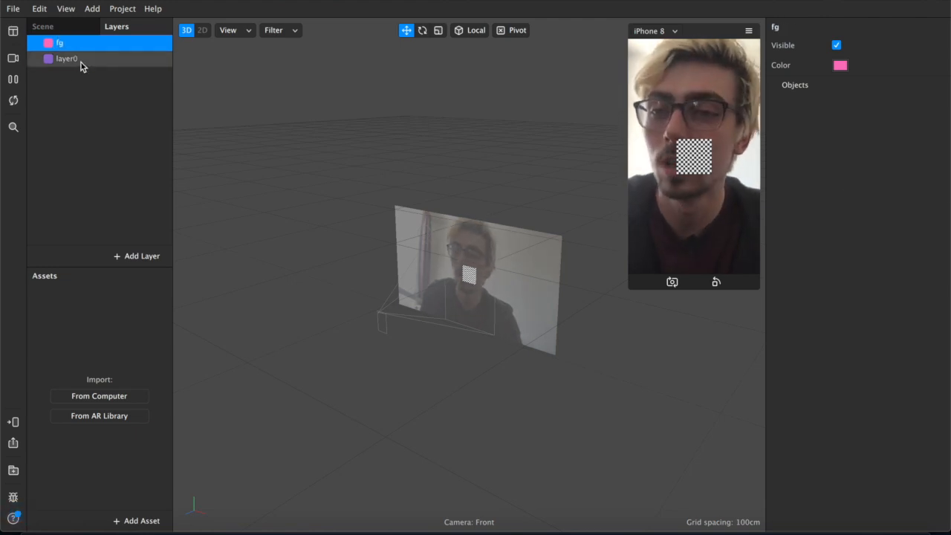
click(67, 59)
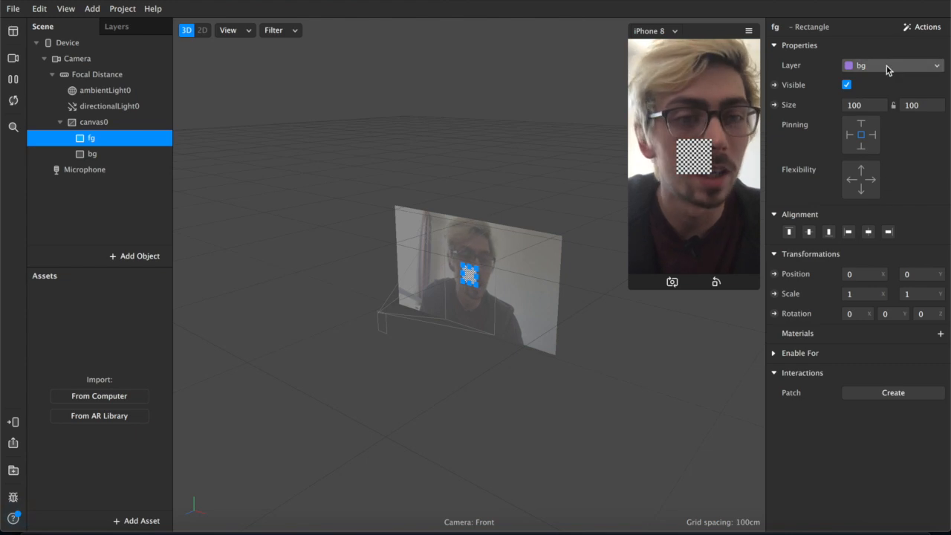
click(892, 66)
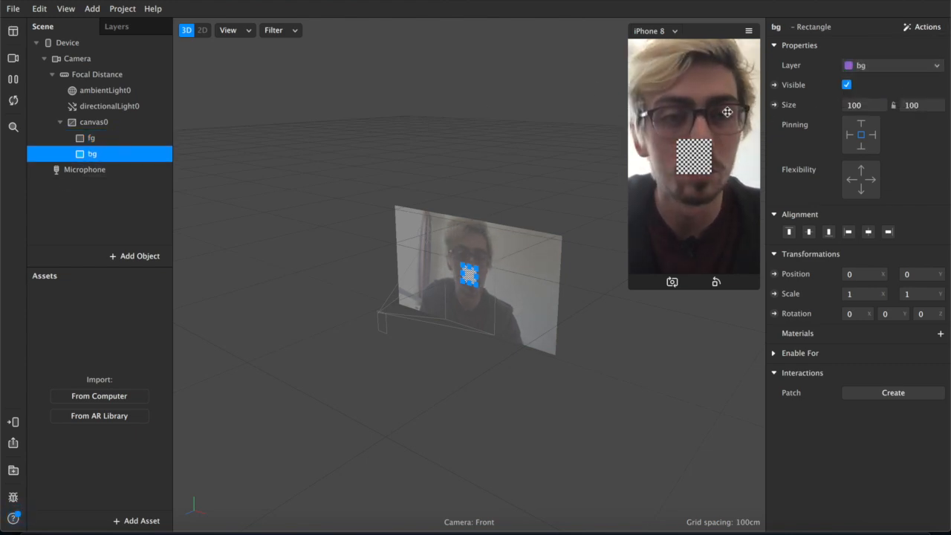
click(91, 138)
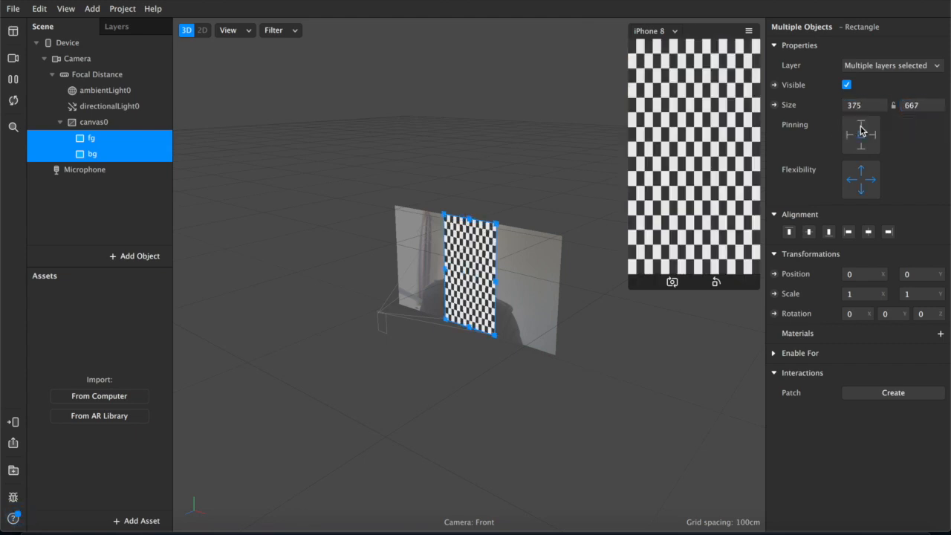
Give the camera a Person segmentation mask texture and select the fg rectangle
click(91, 137)
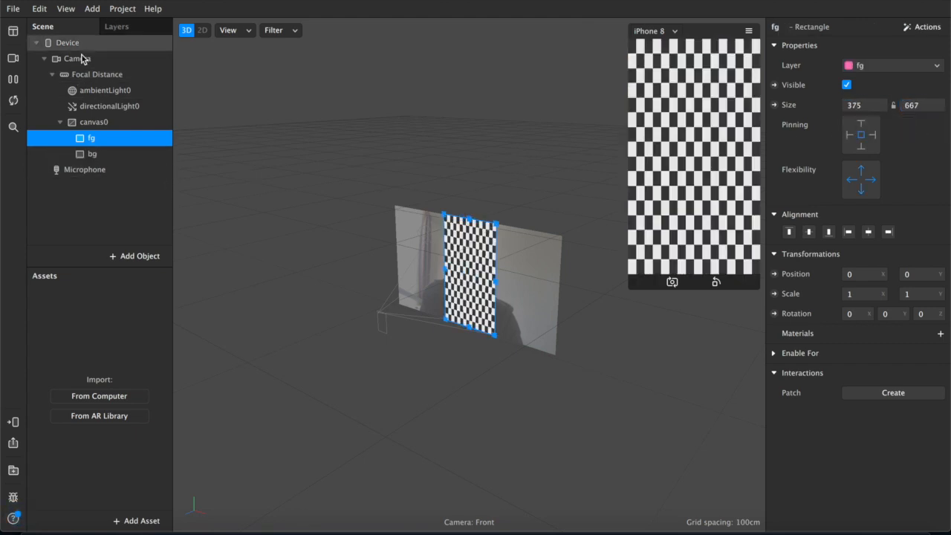
click(77, 58)
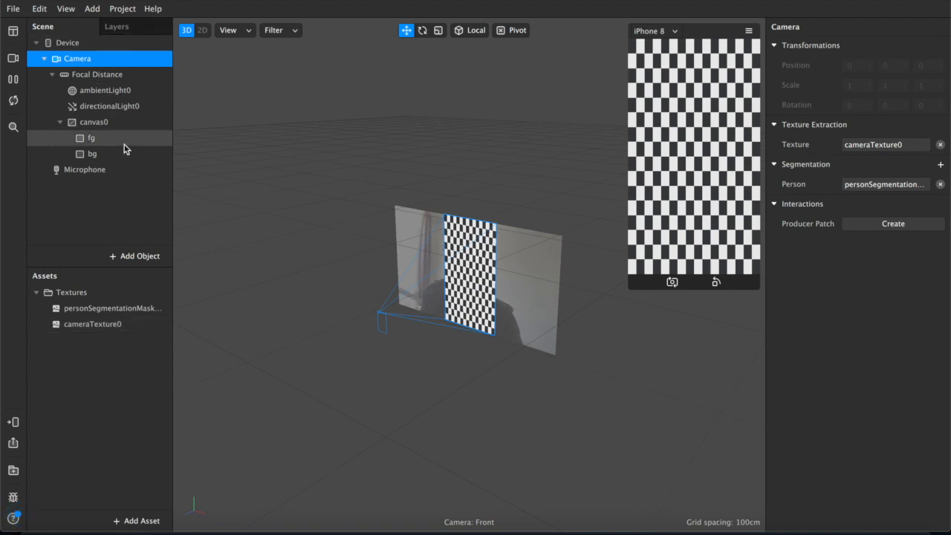
click(90, 138)
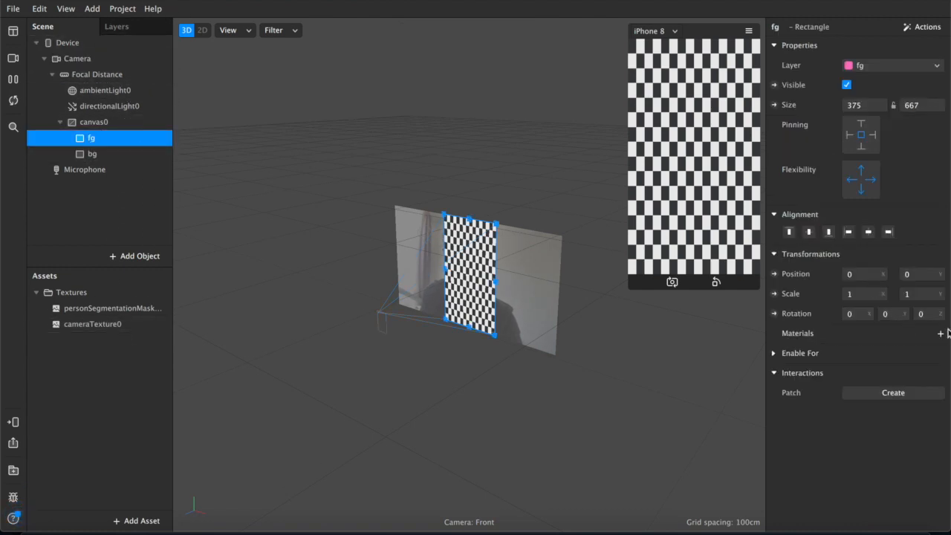
Create a new material each for the fg and bg rectangles, then select the bg material
click(941, 333)
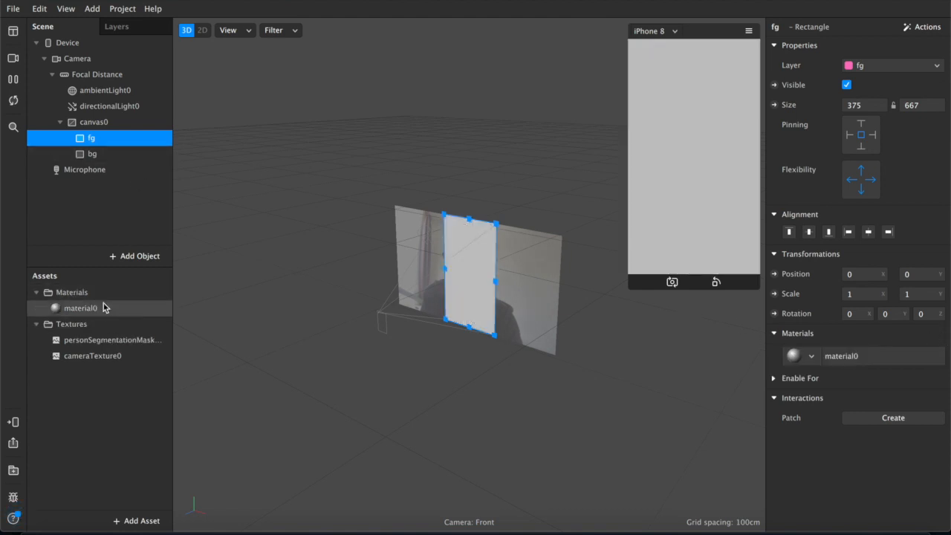
click(92, 154)
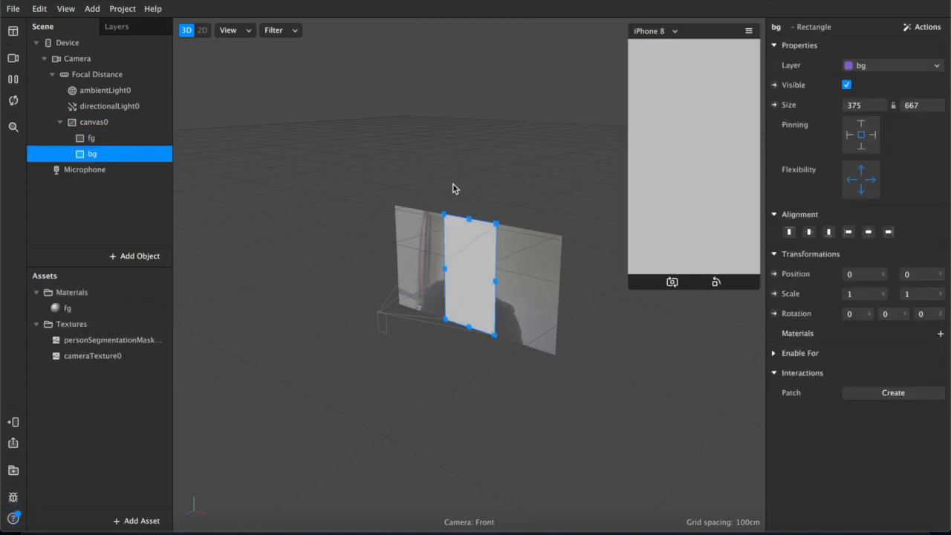
click(941, 333)
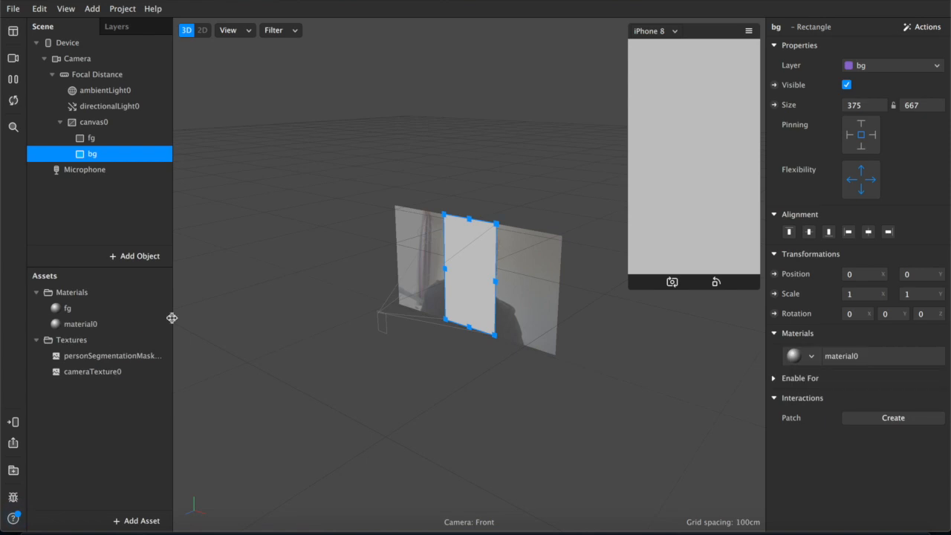
click(69, 324)
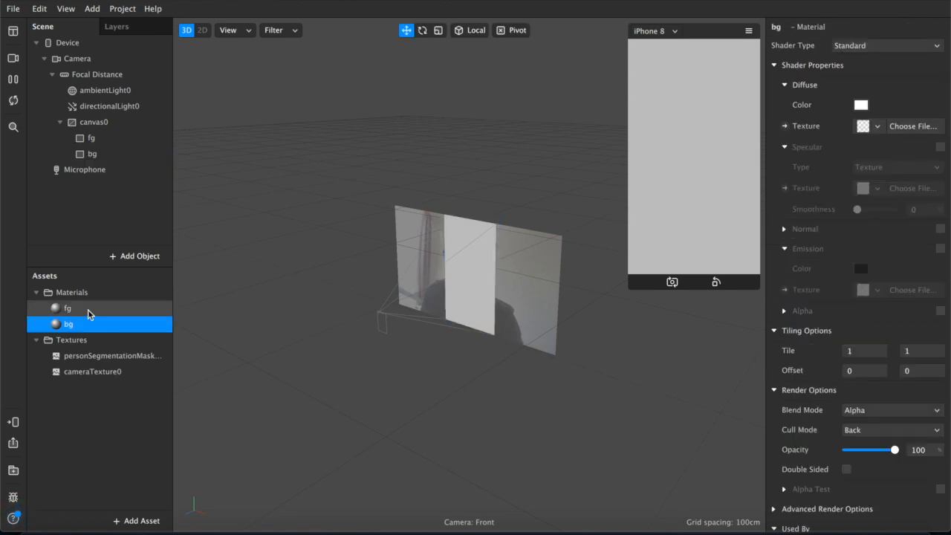
Switch both the fg and bg materials to the Flat shader type
click(68, 308)
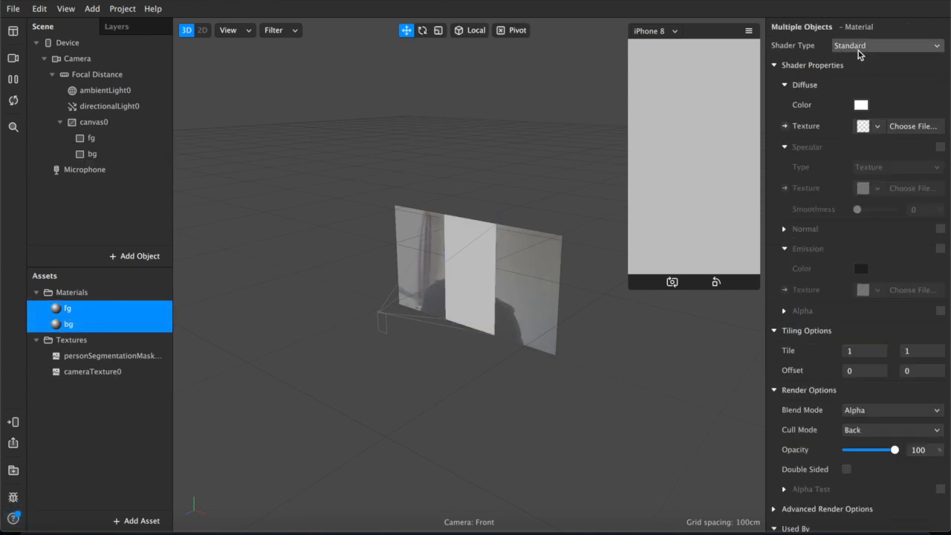
click(886, 45)
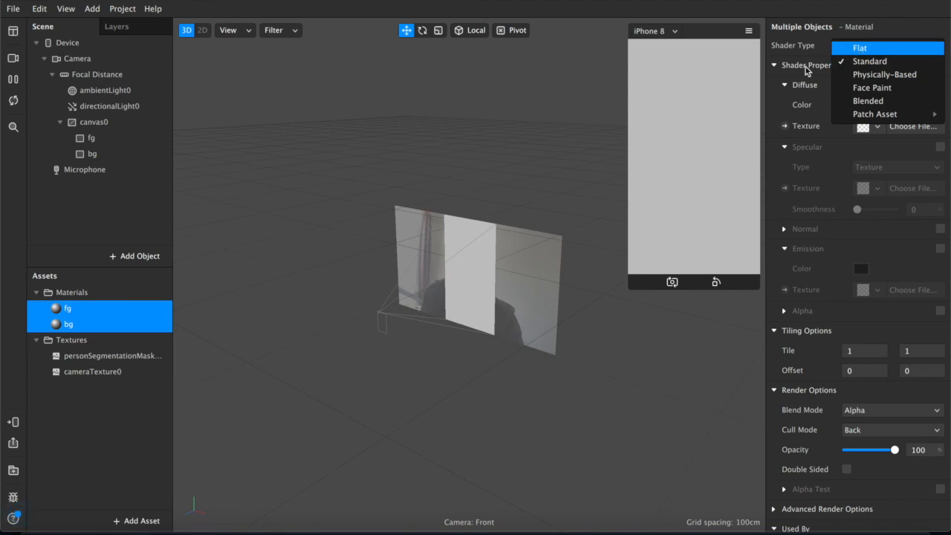
click(860, 48)
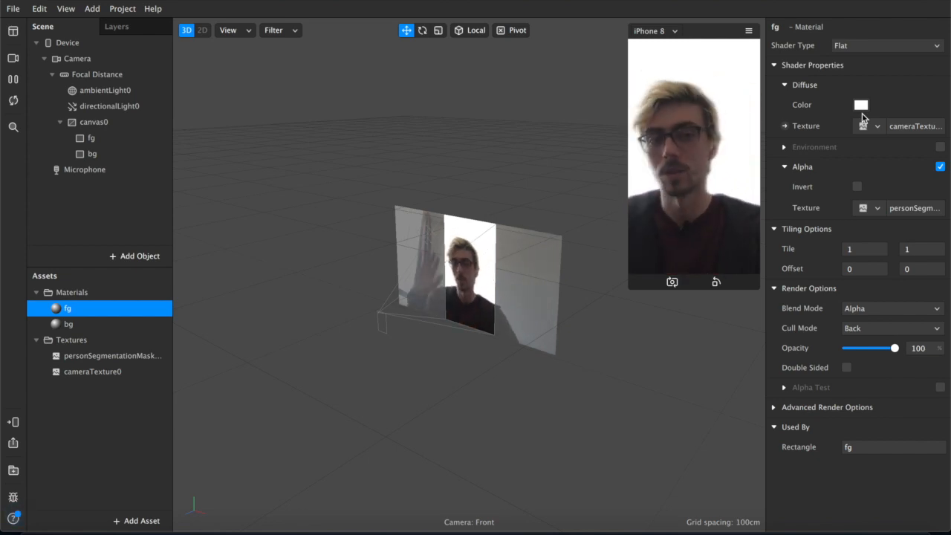
click(68, 323)
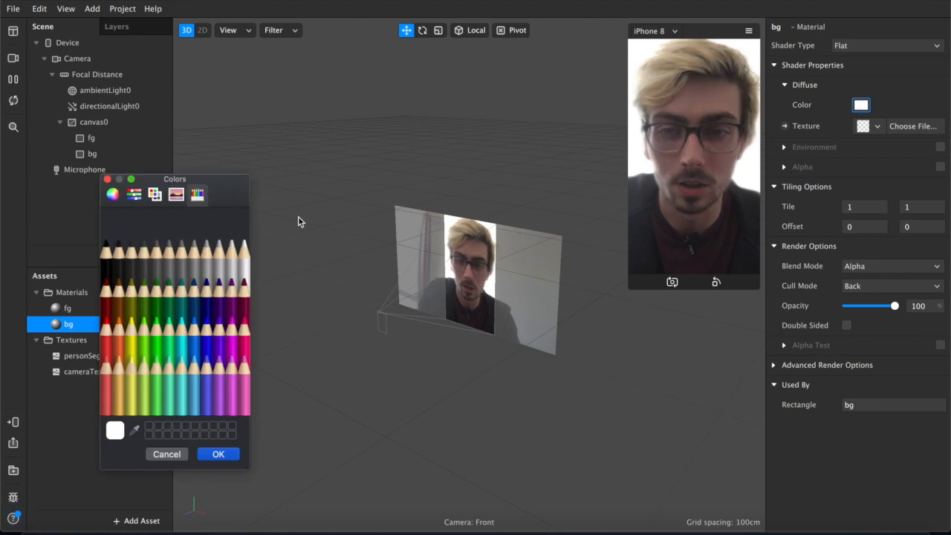
click(157, 370)
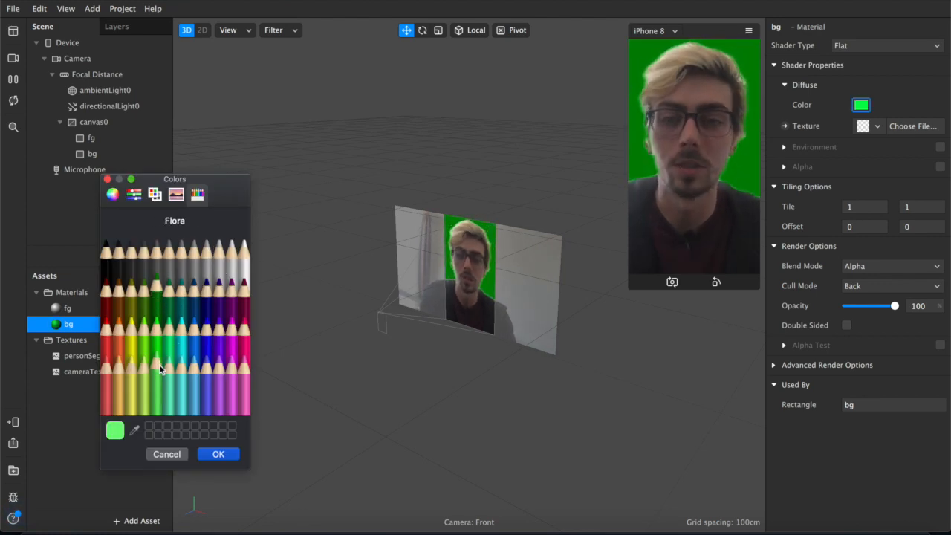
click(109, 323)
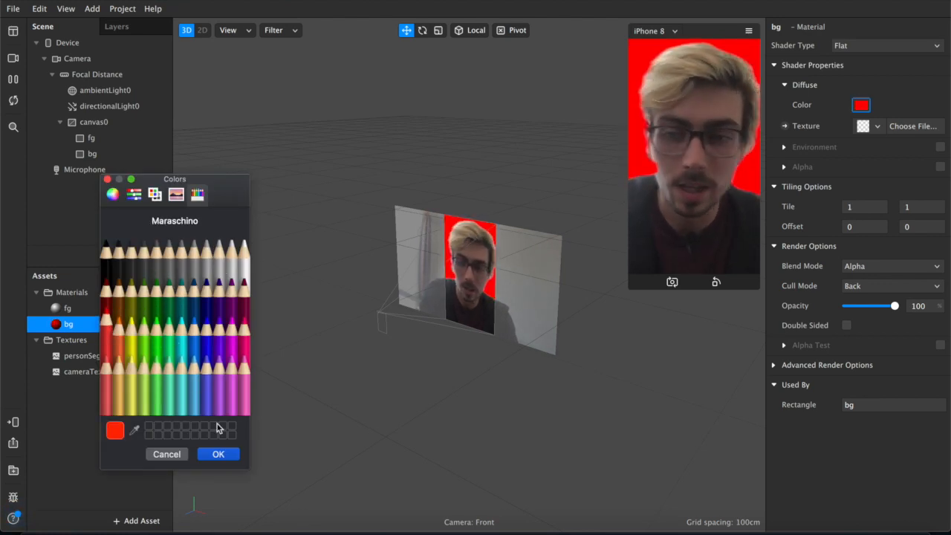
click(219, 454)
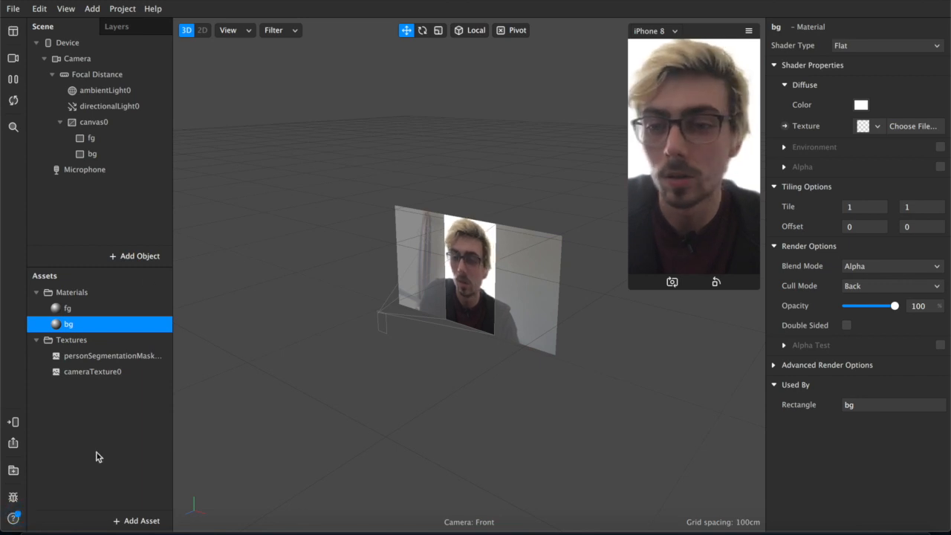
click(136, 521)
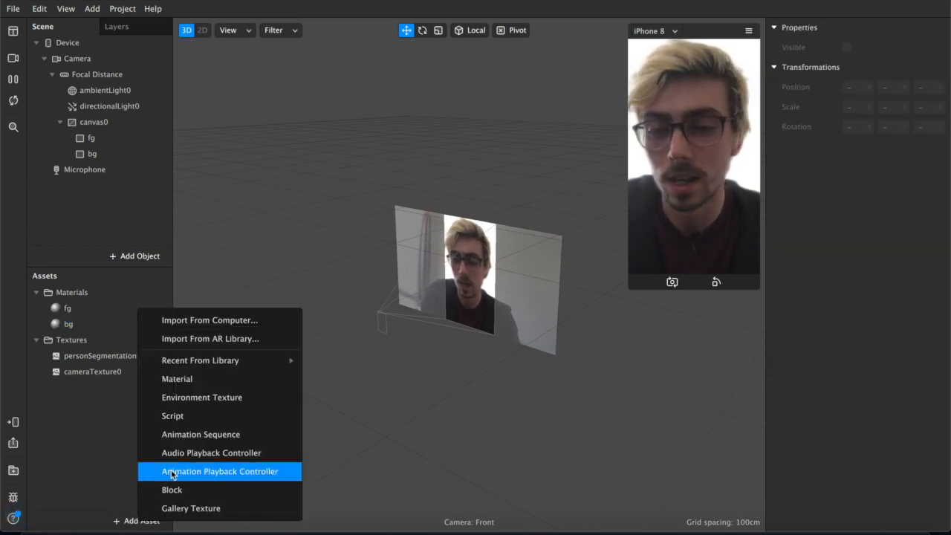
click(219, 472)
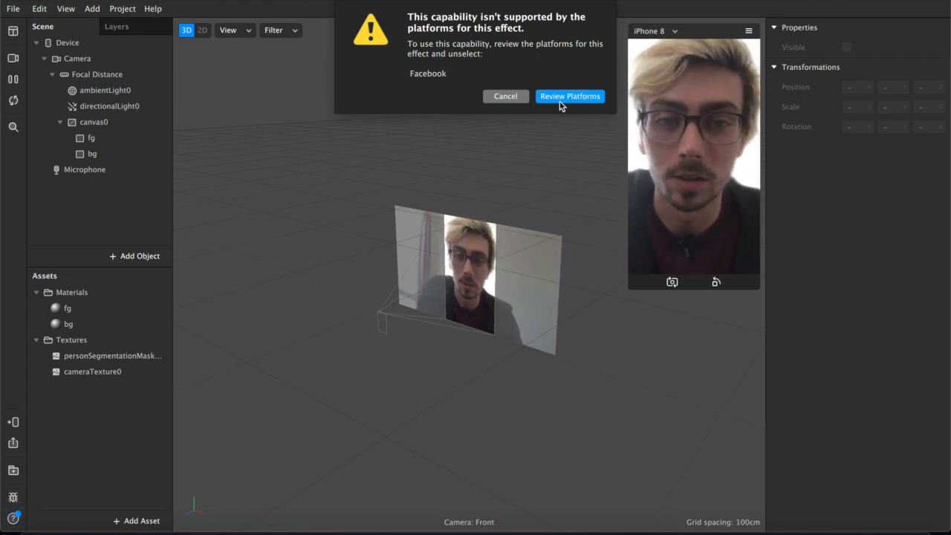
mouse_move(589, 102)
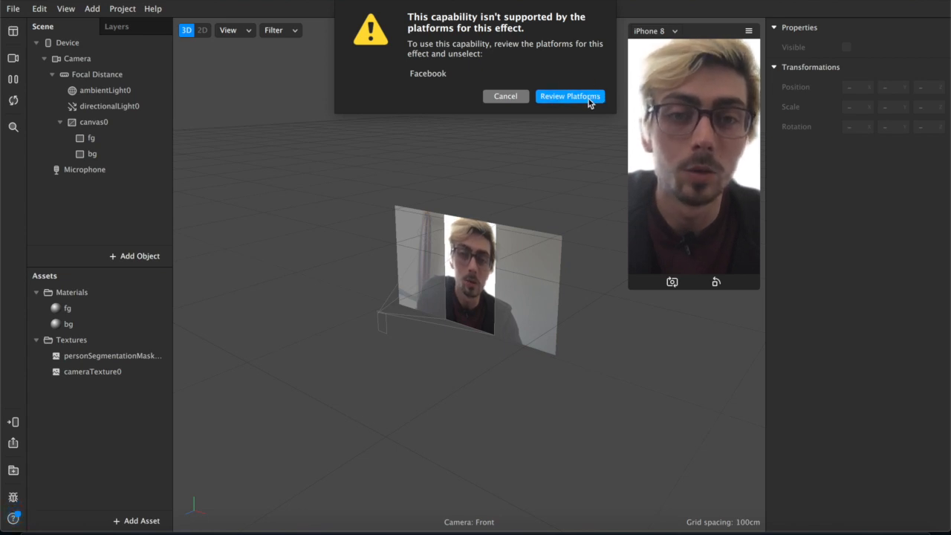
mouse_move(518, 84)
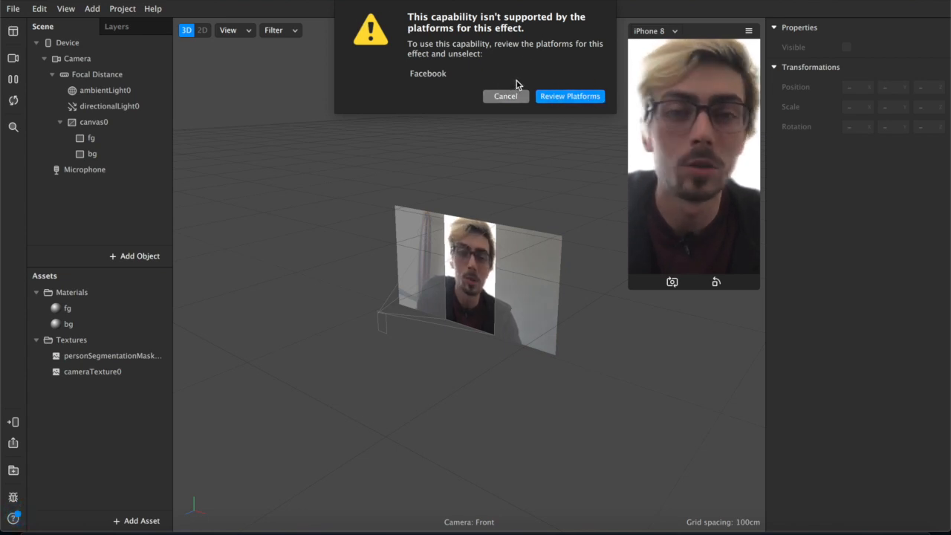
click(505, 96)
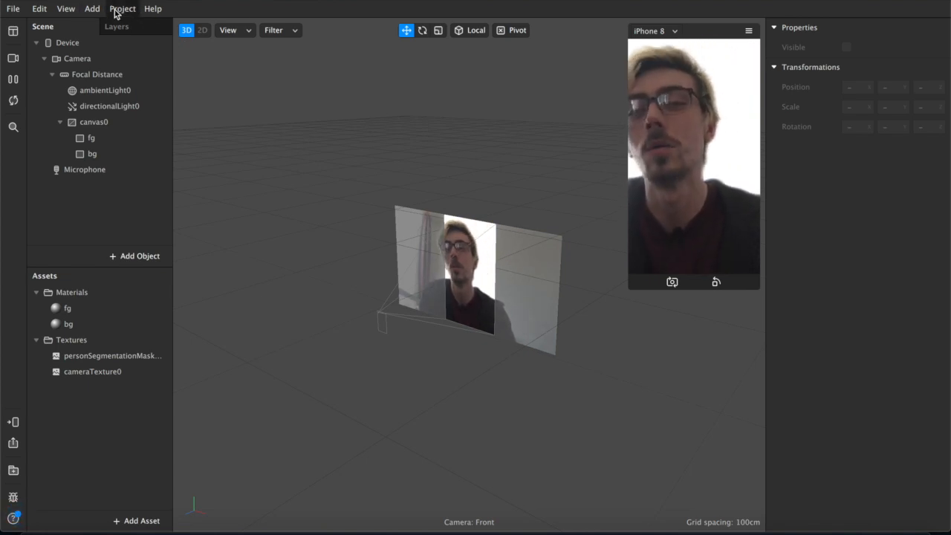
Uncheck Facebook under Project Properties > Platforms so the effect targets Instagram only
click(122, 8)
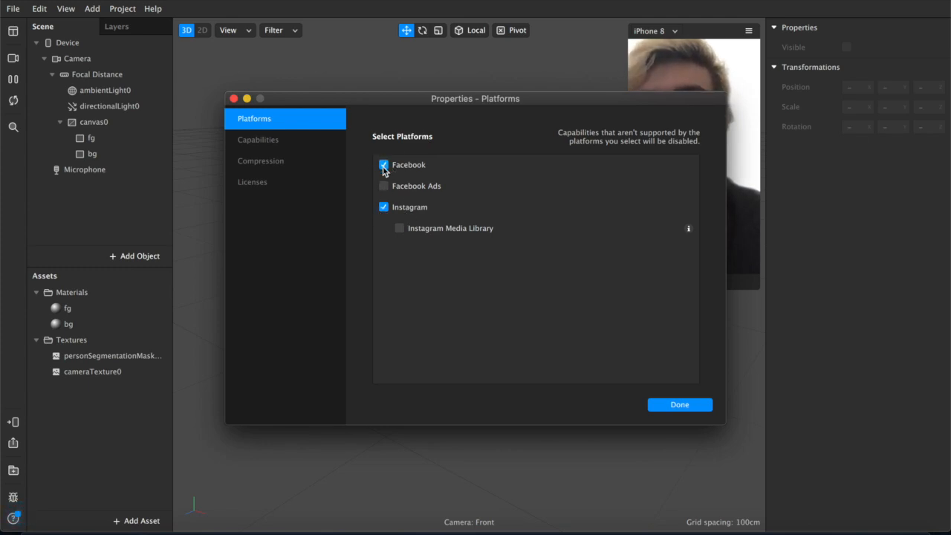
click(384, 165)
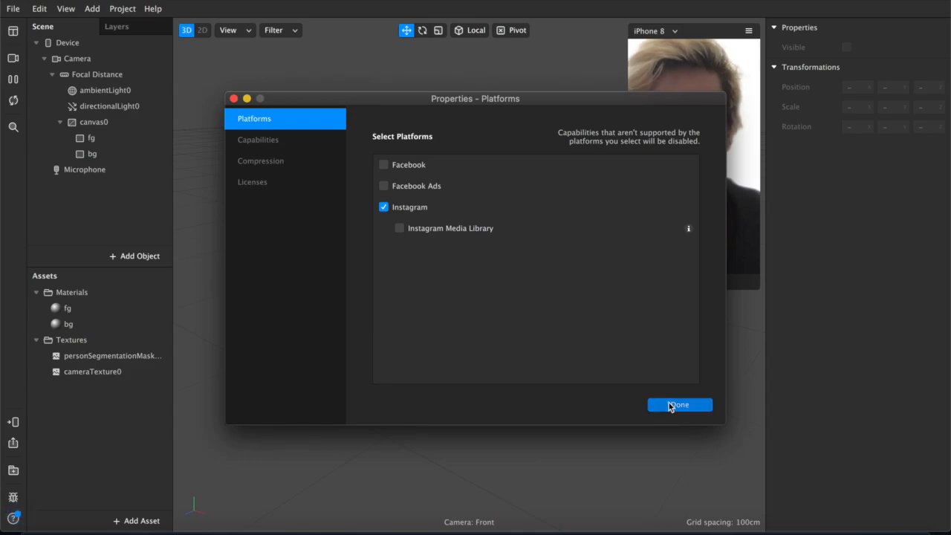
click(679, 405)
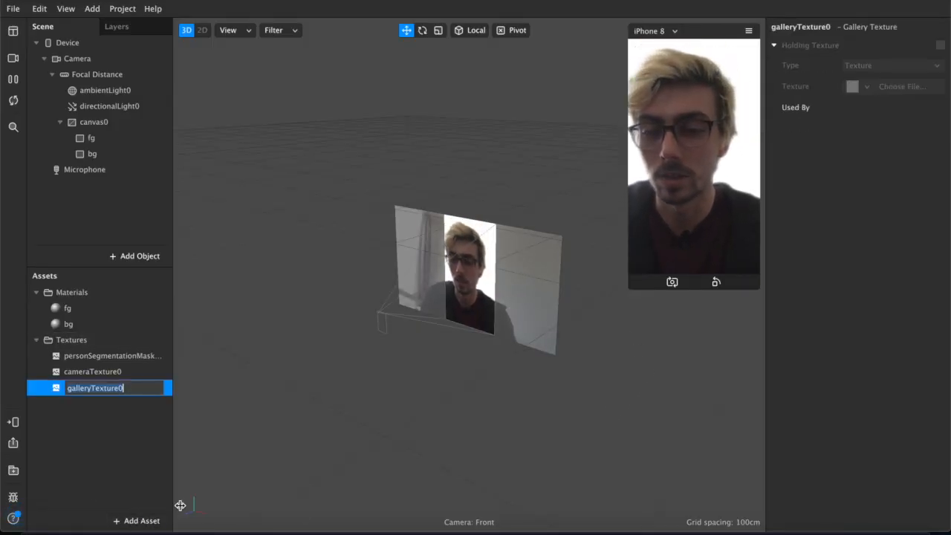
Set the bg material's Diffuse Texture to galleryTexture0
click(95, 388)
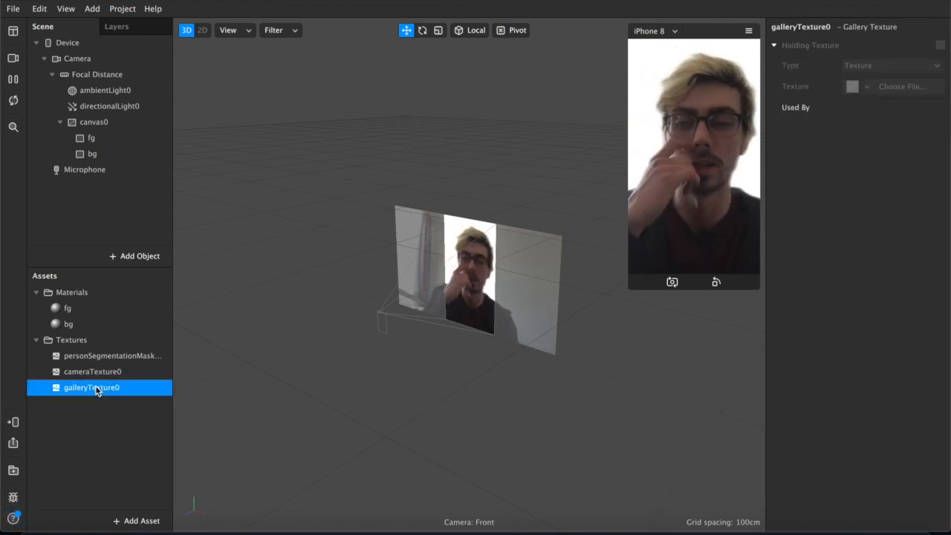
click(92, 154)
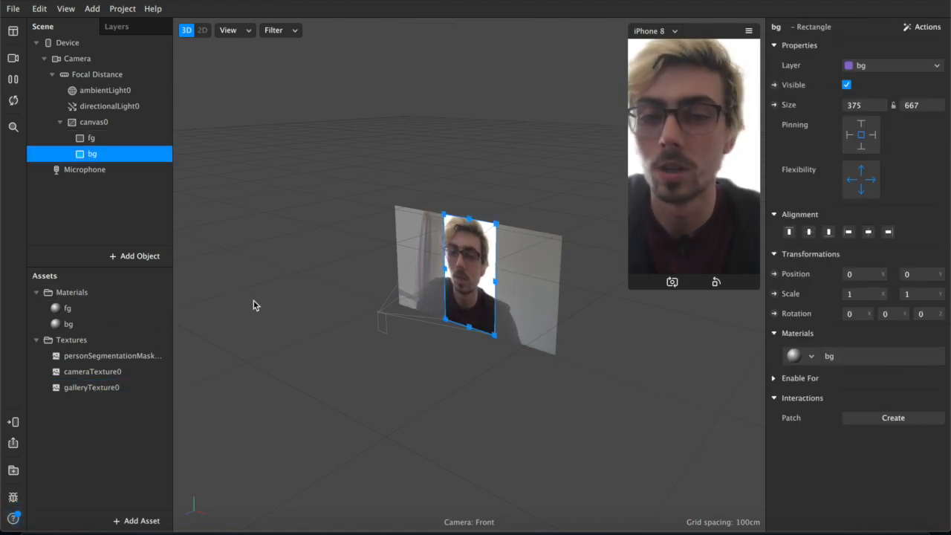
click(69, 324)
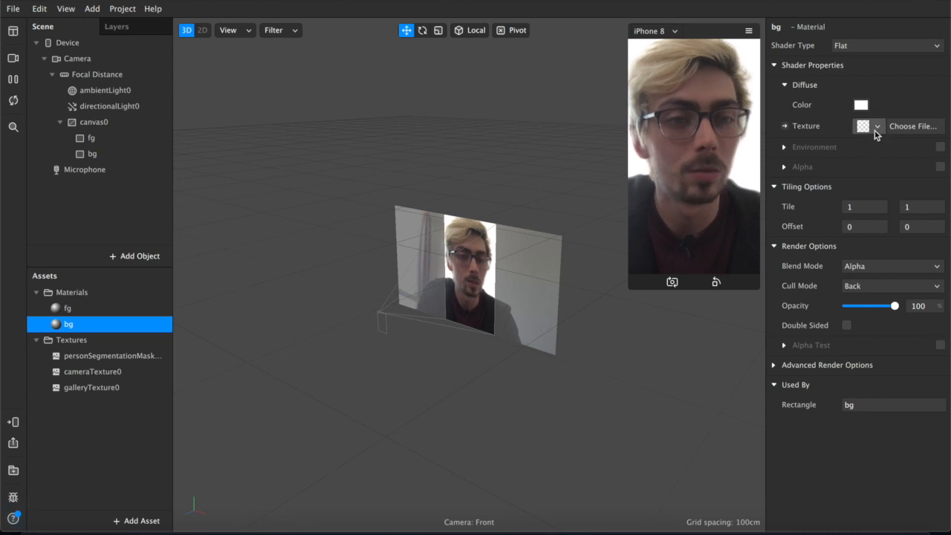
click(877, 126)
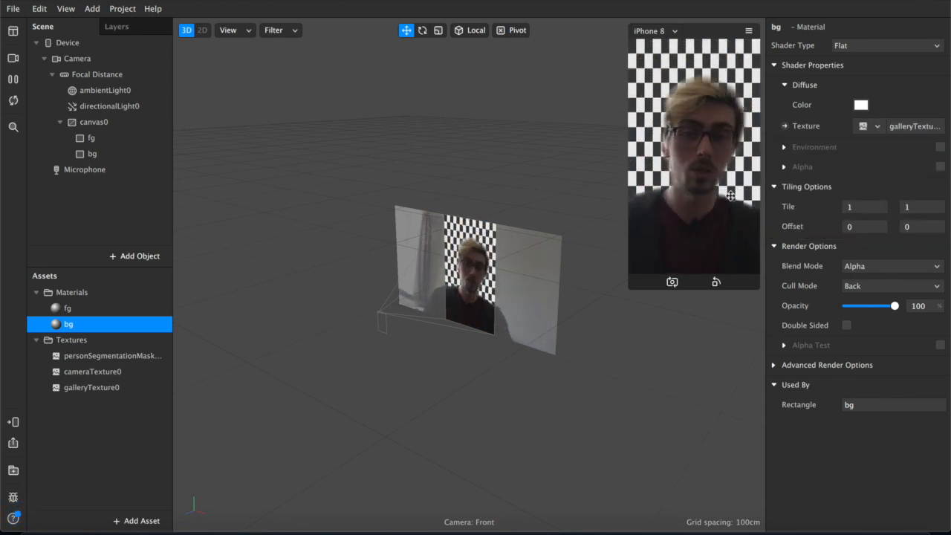
click(91, 388)
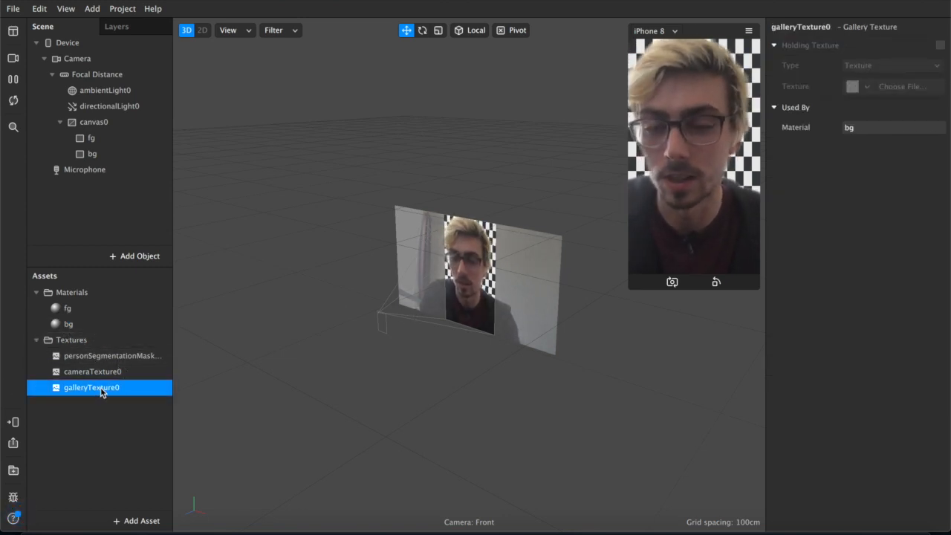
double_click(91, 388)
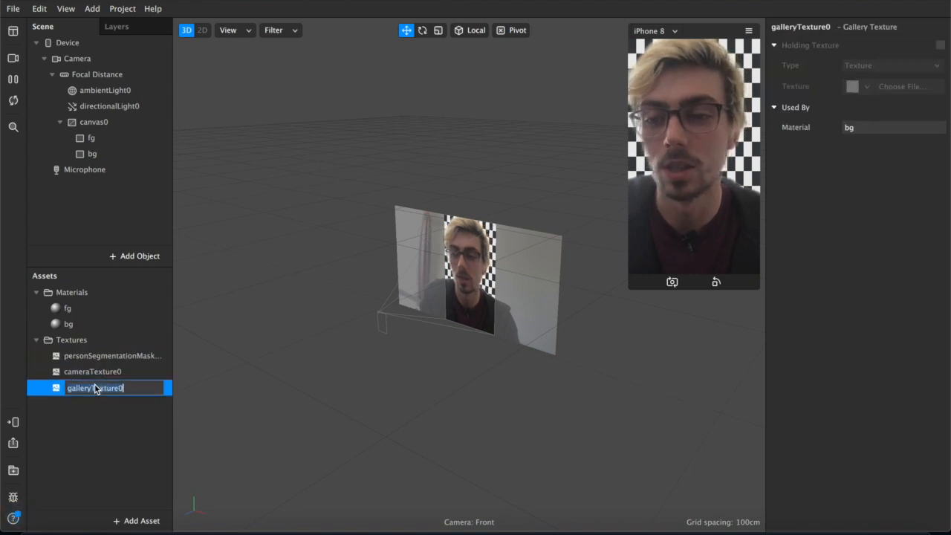
mouse_move(73, 312)
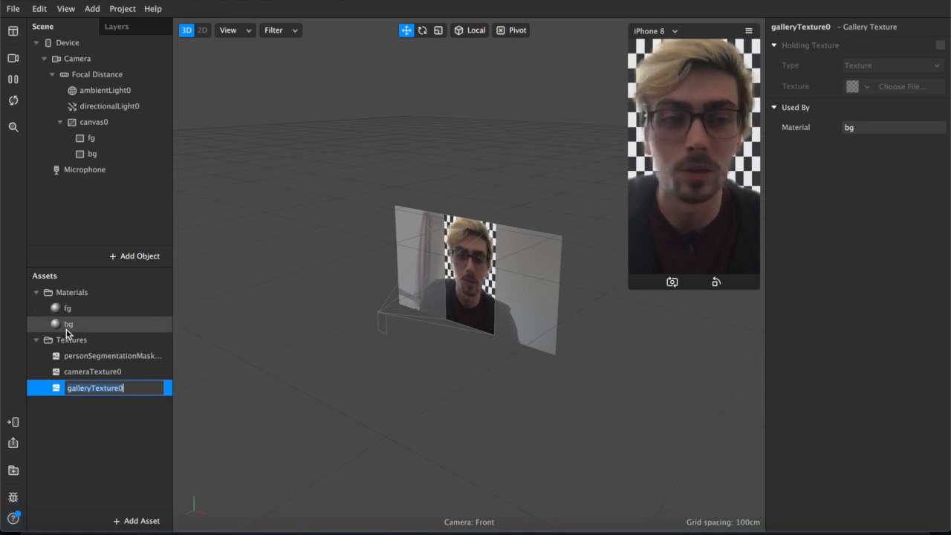
click(92, 372)
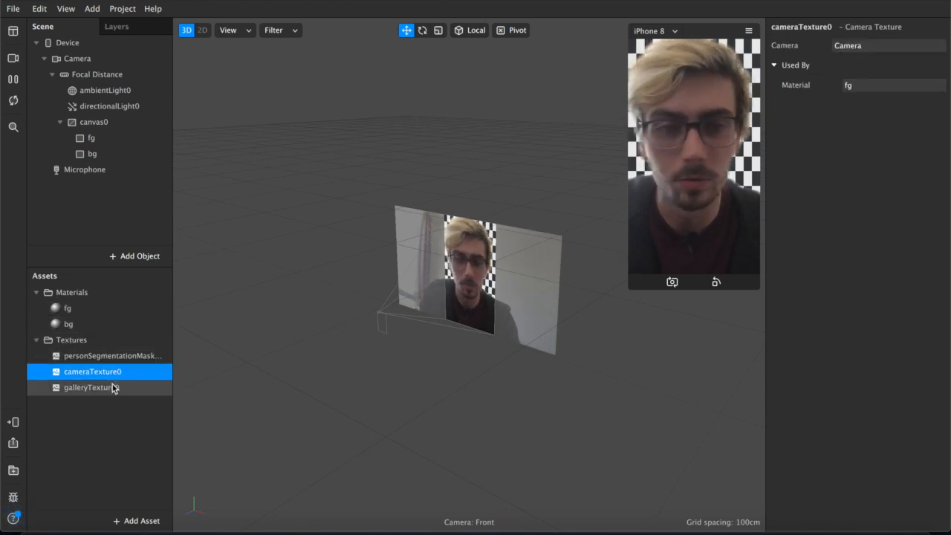
click(91, 387)
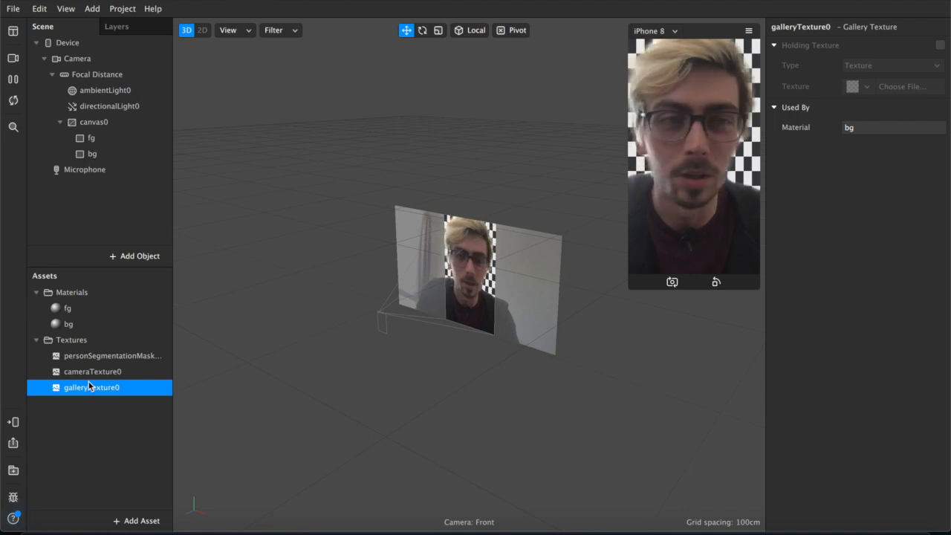
mouse_move(924, 11)
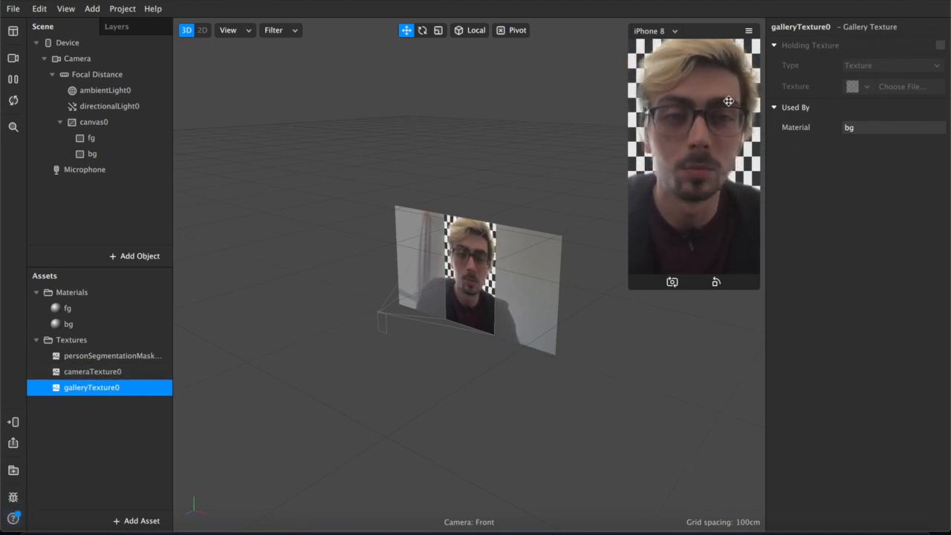
Enable Holding Texture on galleryTexture0, try a solid Color placeholder, and dismiss the colour picker
click(941, 46)
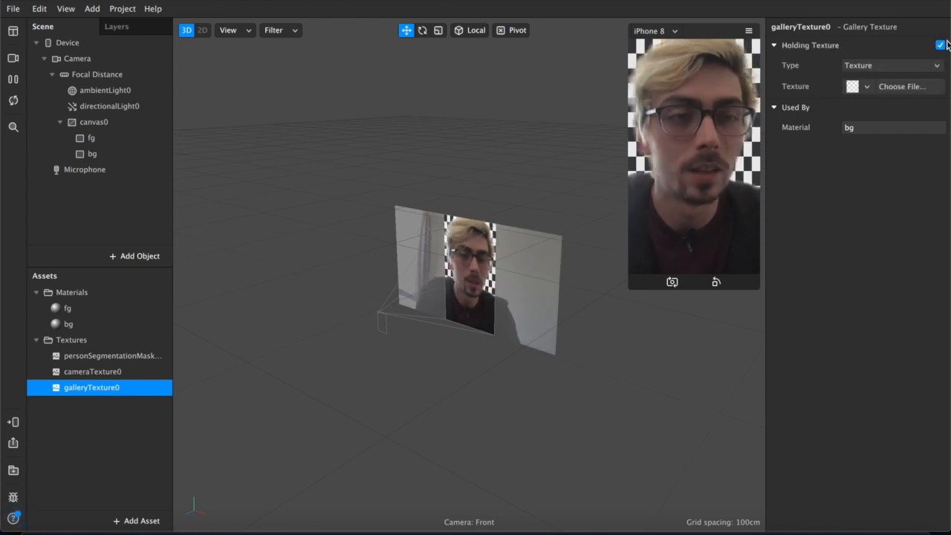
click(867, 87)
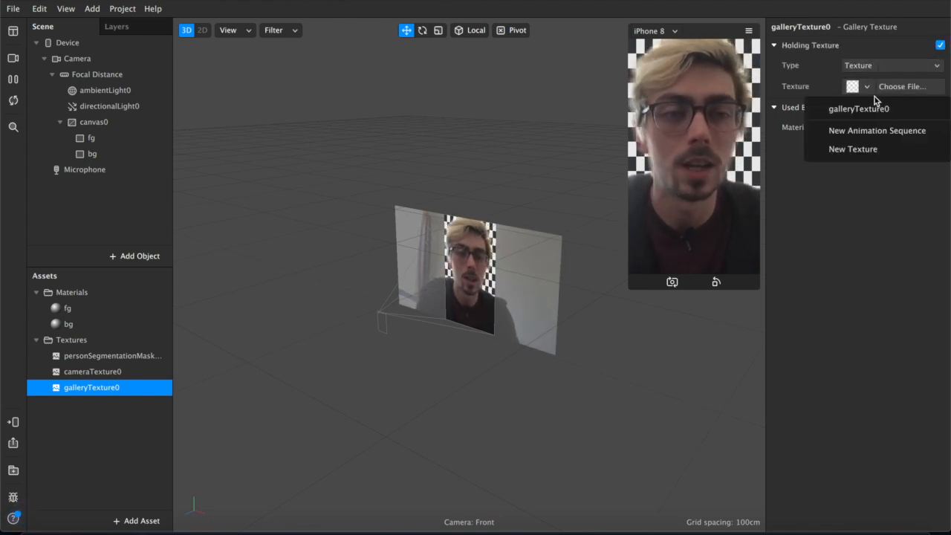
mouse_move(878, 130)
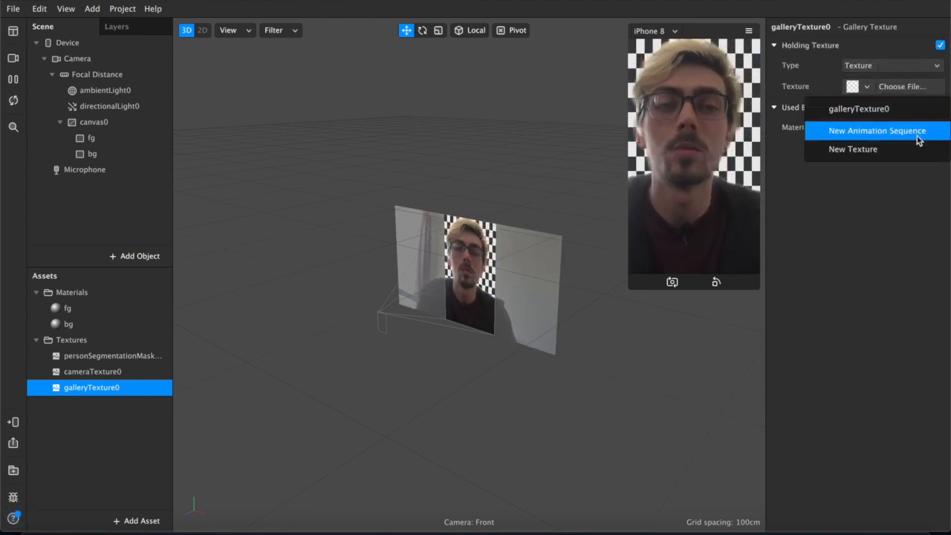
mouse_move(854, 148)
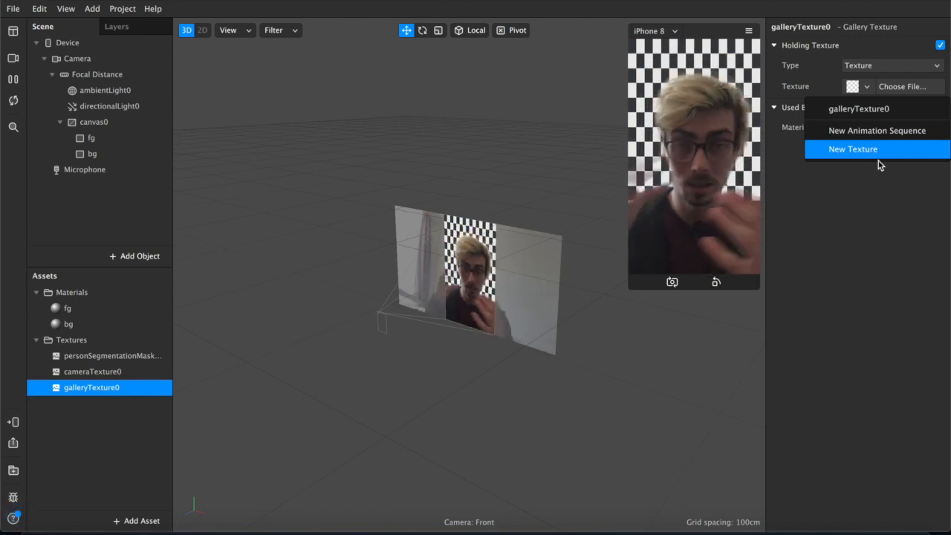
mouse_move(858, 109)
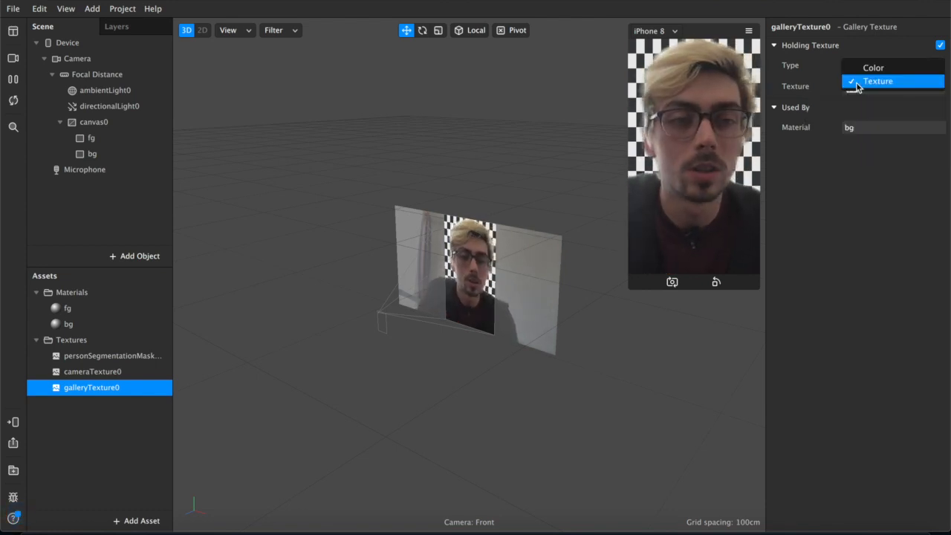
click(874, 68)
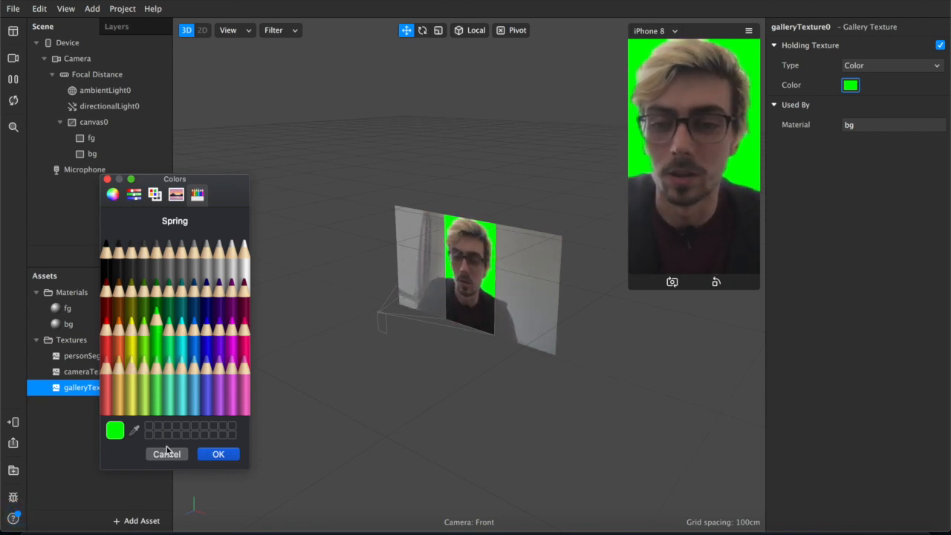
click(892, 65)
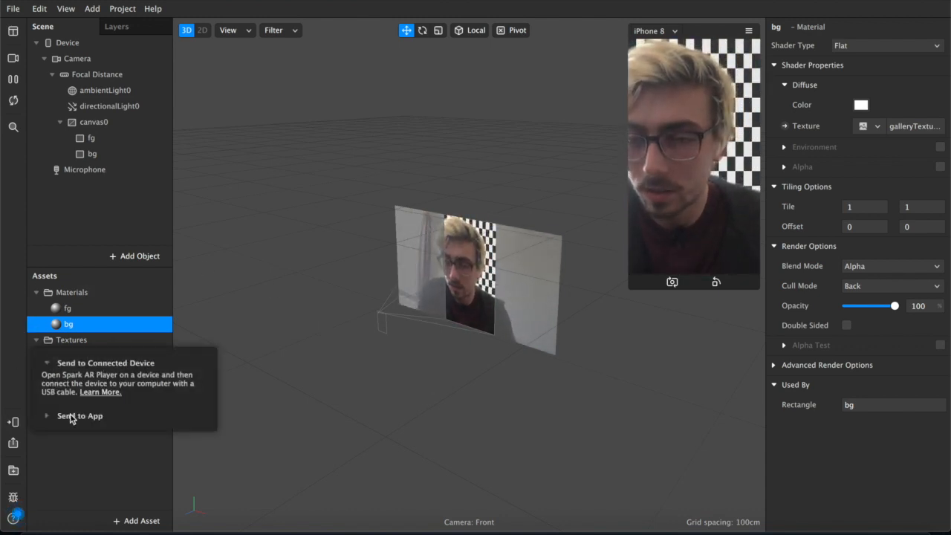
Expand Send to App to send the effect to Instagram Camera
click(79, 416)
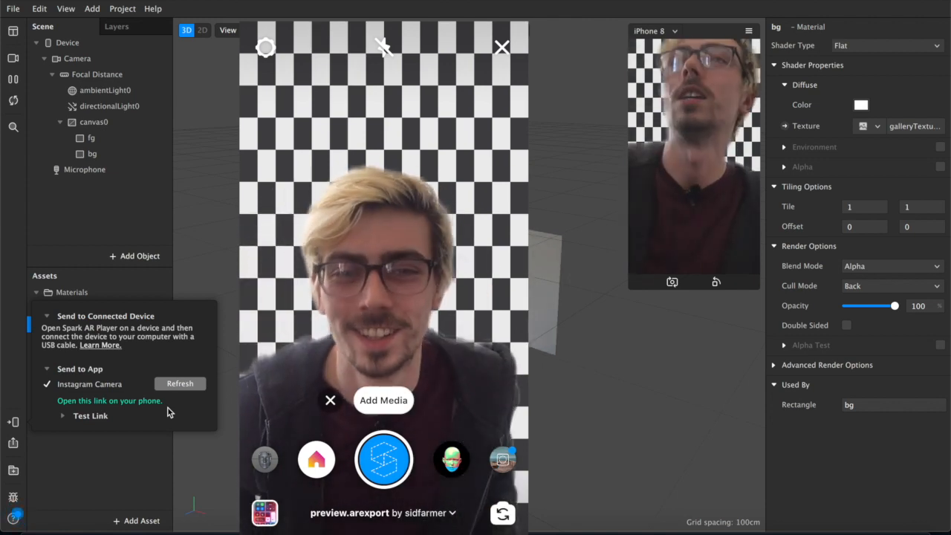
Test live on the phone, replacing the checkerboard with a city-skyline gallery photo
click(383, 400)
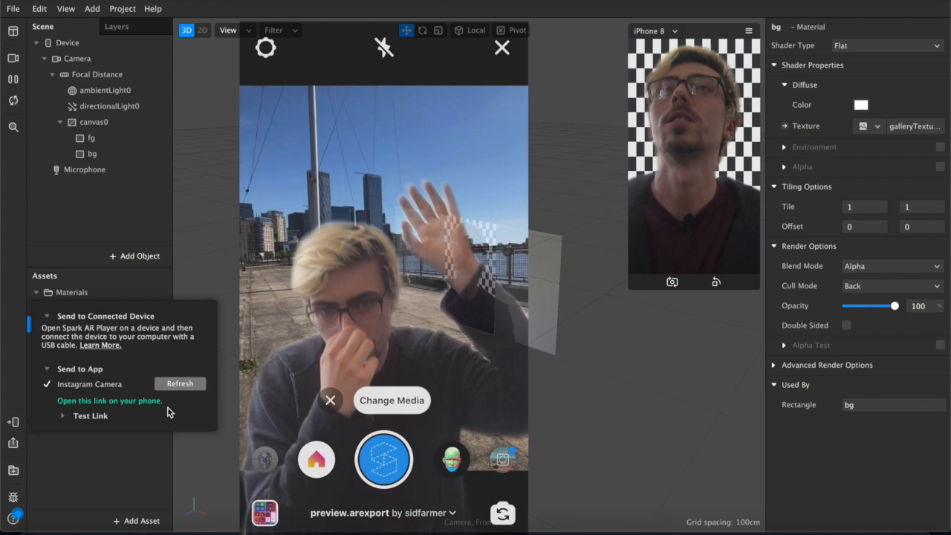
click(502, 47)
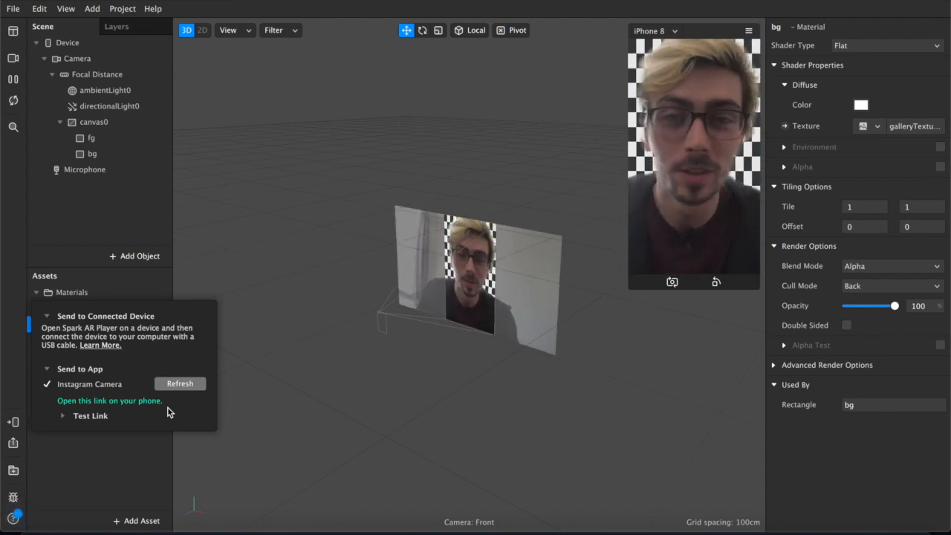
mouse_move(121, 478)
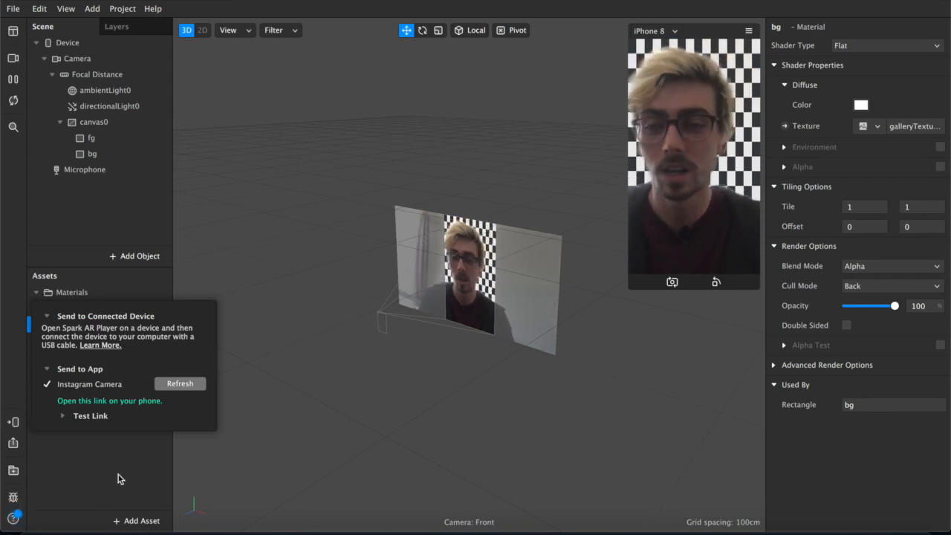